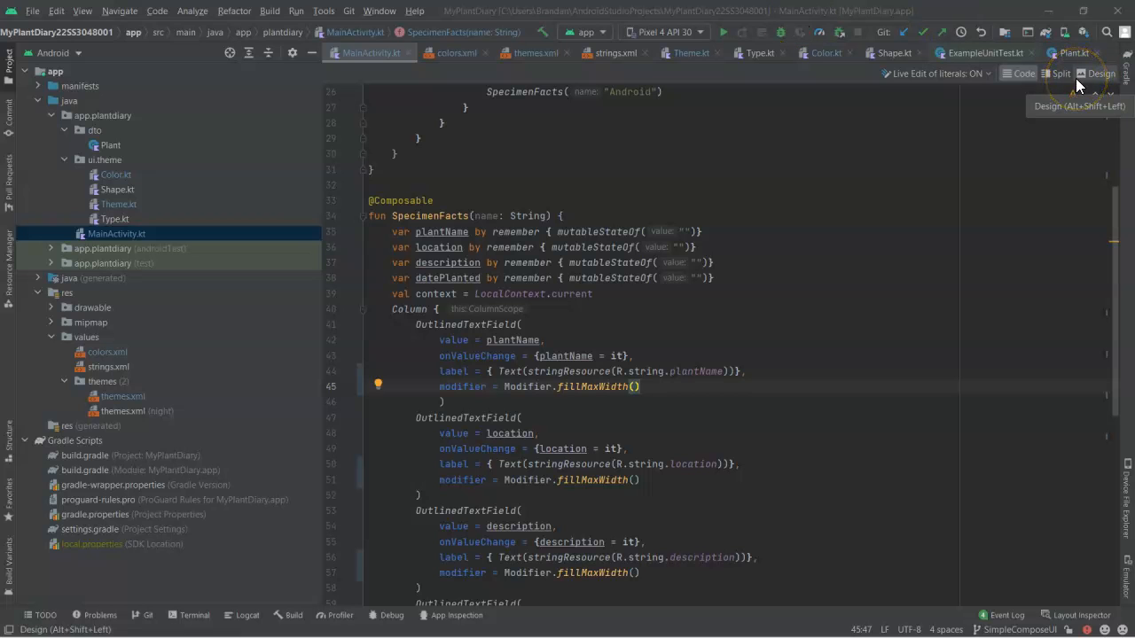
Step: Wrap SpecimenFacts("Android") in DefaultPreview with the background-coloured, full-width Surface from setContent
click(1060, 75)
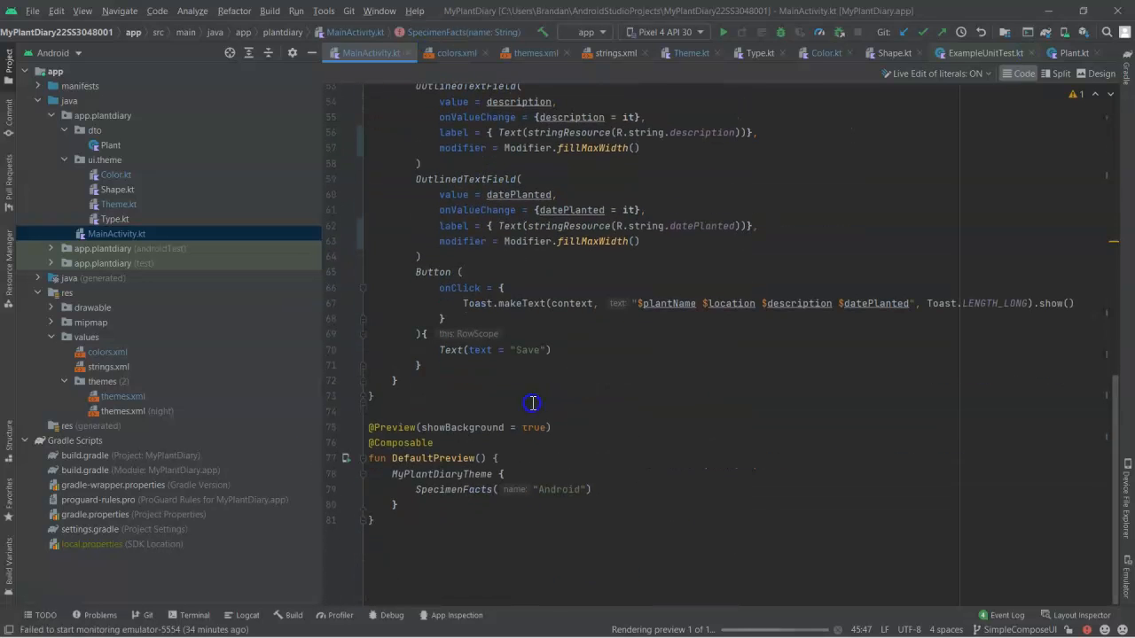
mouse_move(393, 427)
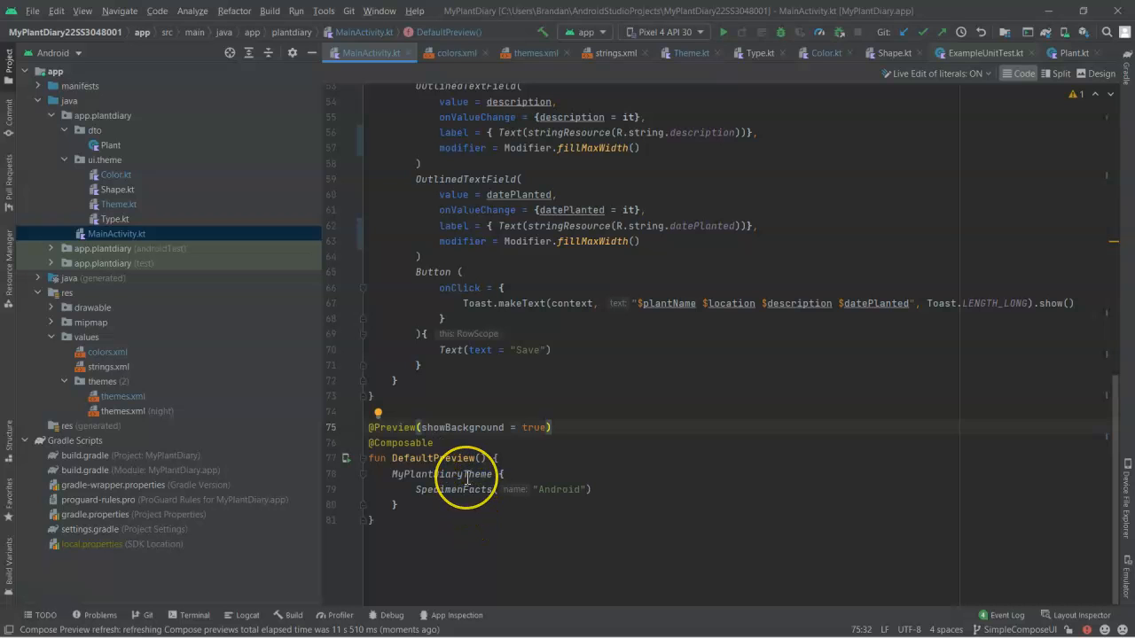
mouse_move(412, 473)
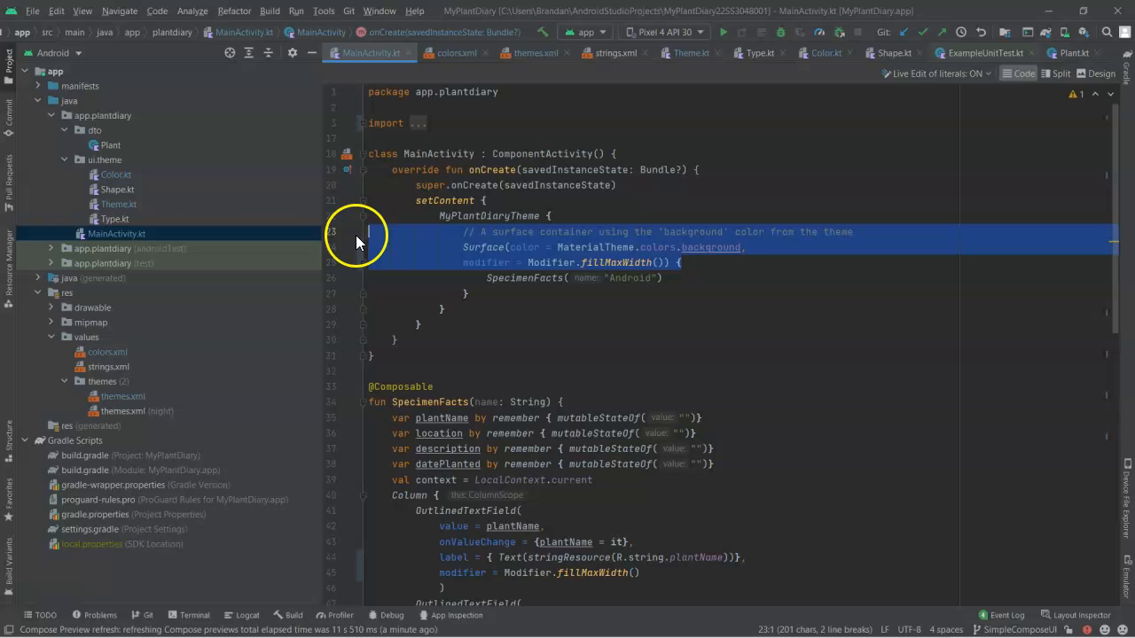
scroll(down, 3)
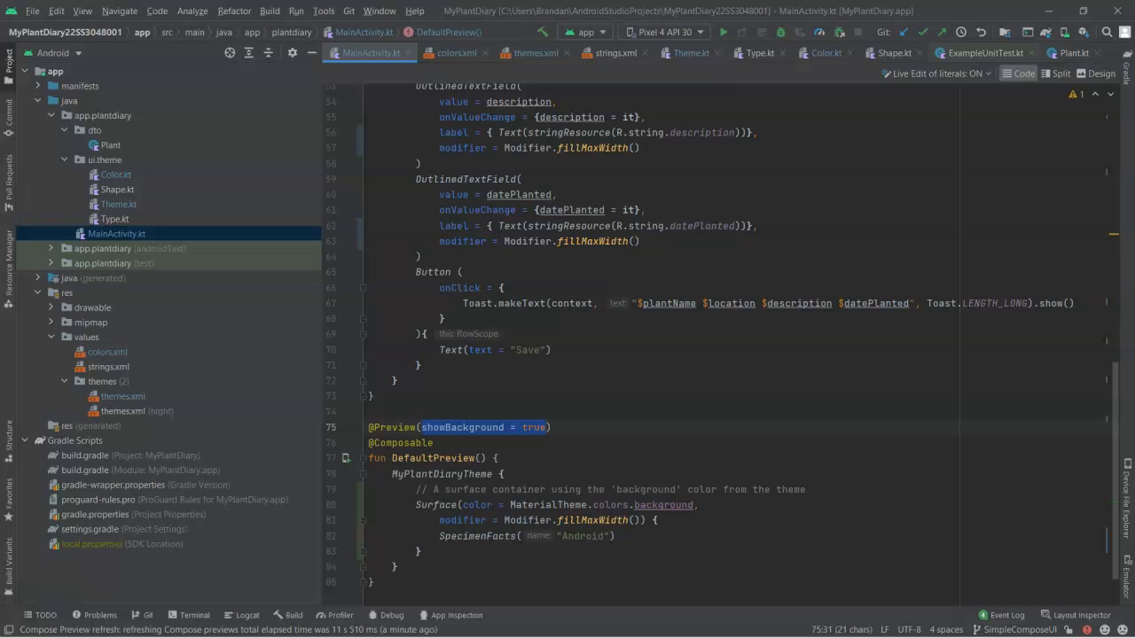
text(uiMode=")
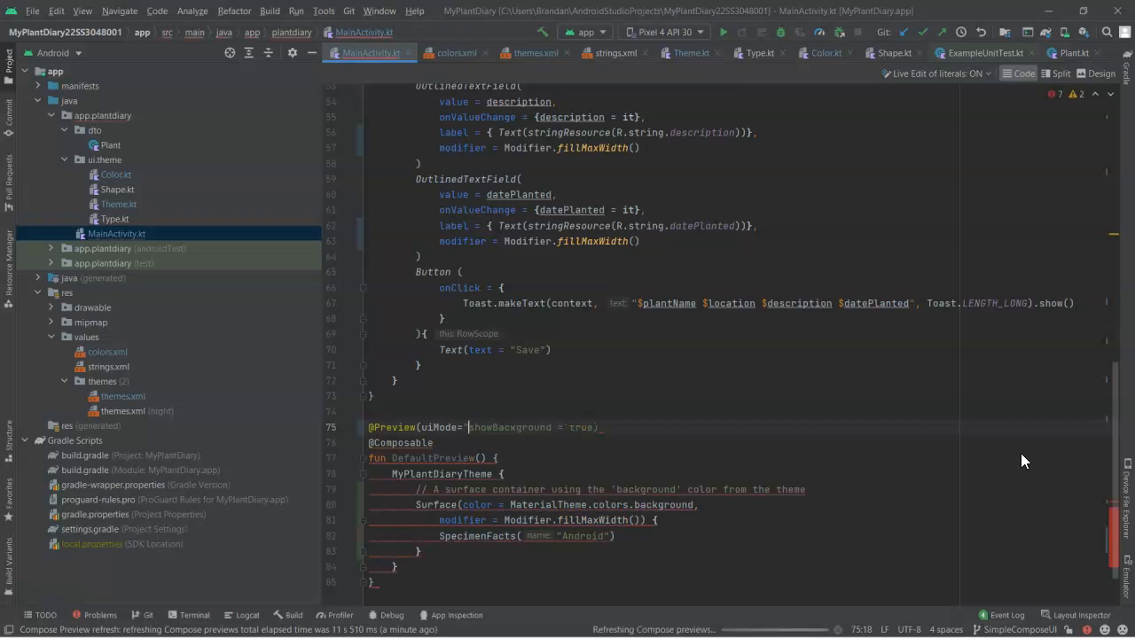
text(Configuration.UI_MODE_NIGHT_YES,)
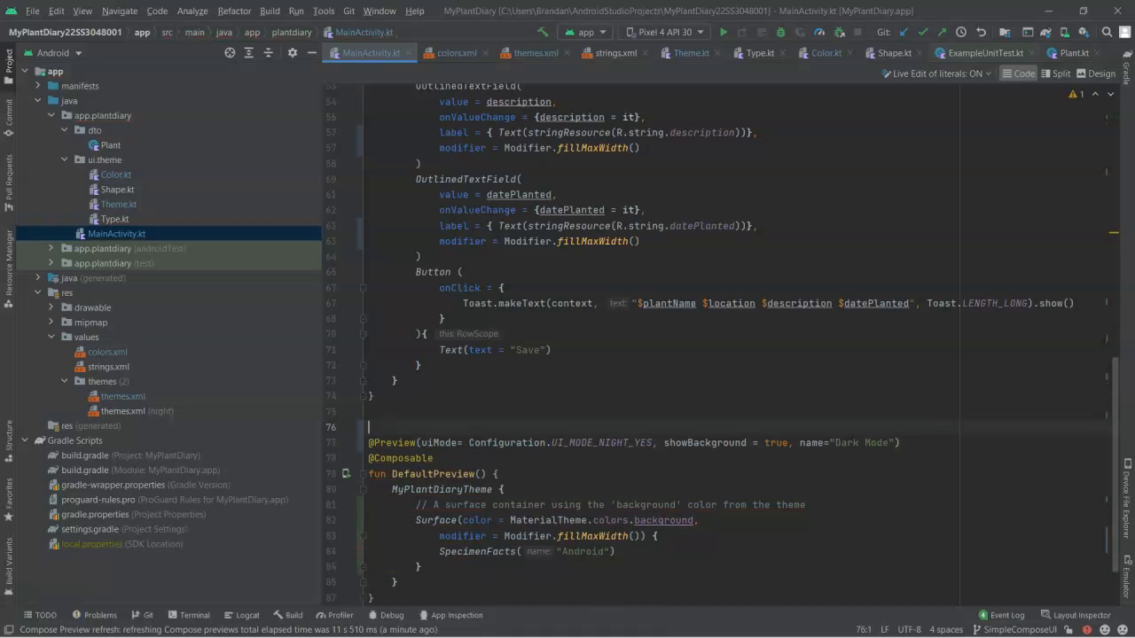
text(@Preview())
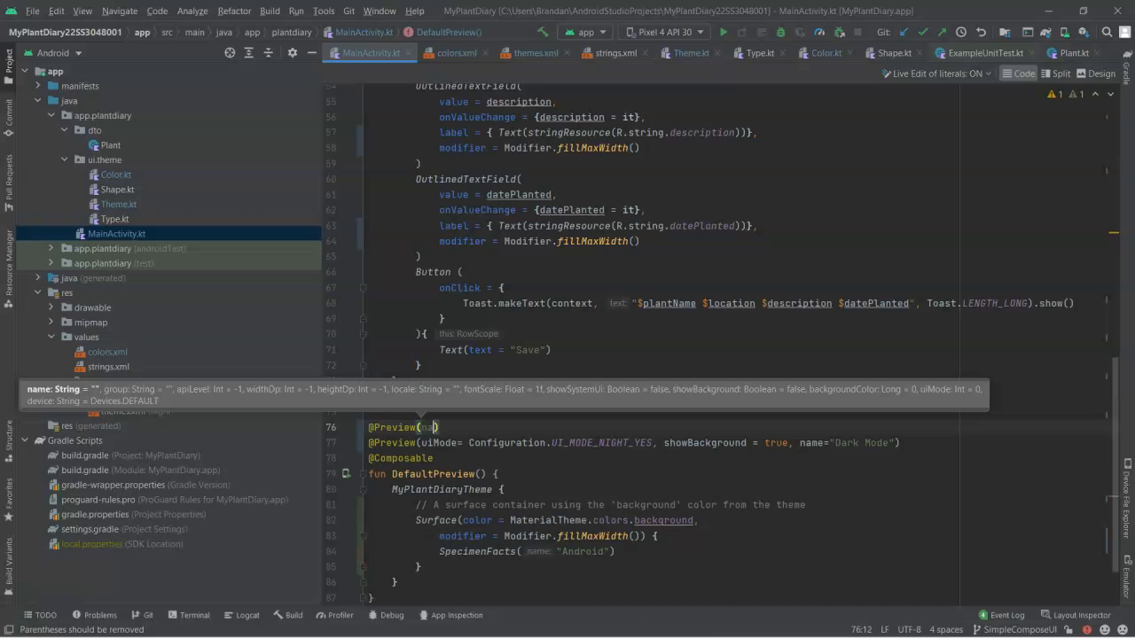
text(Light Mode", showBackground=true)
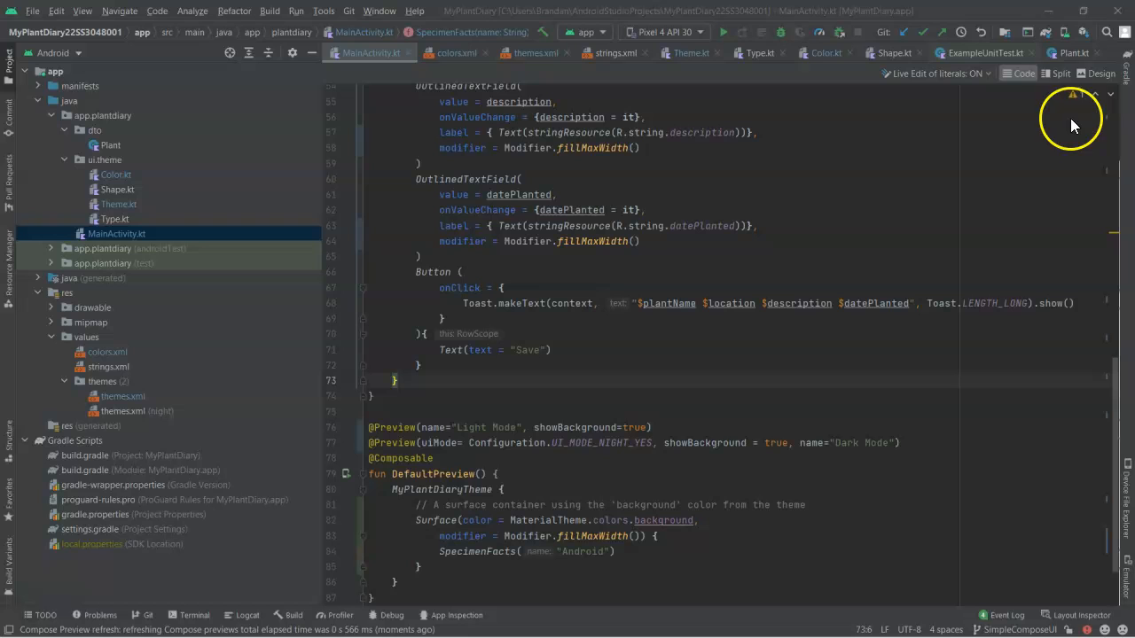
Step: Switch to Split view and bring the Dark Mode preview into view below the Light Mode one
click(1057, 75)
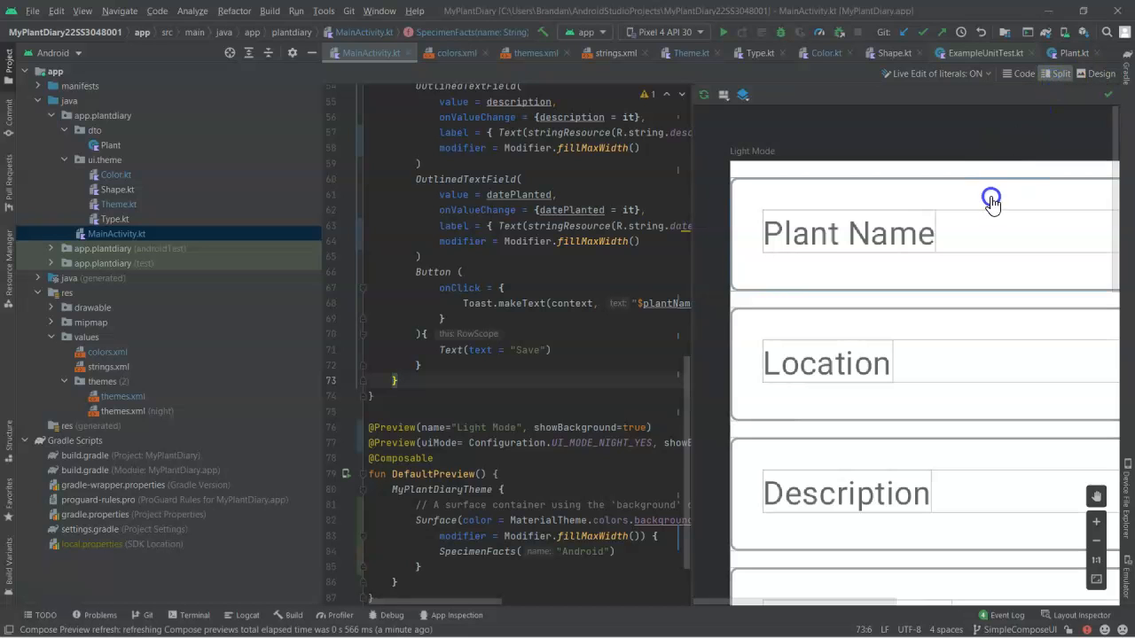
mouse_move(991, 203)
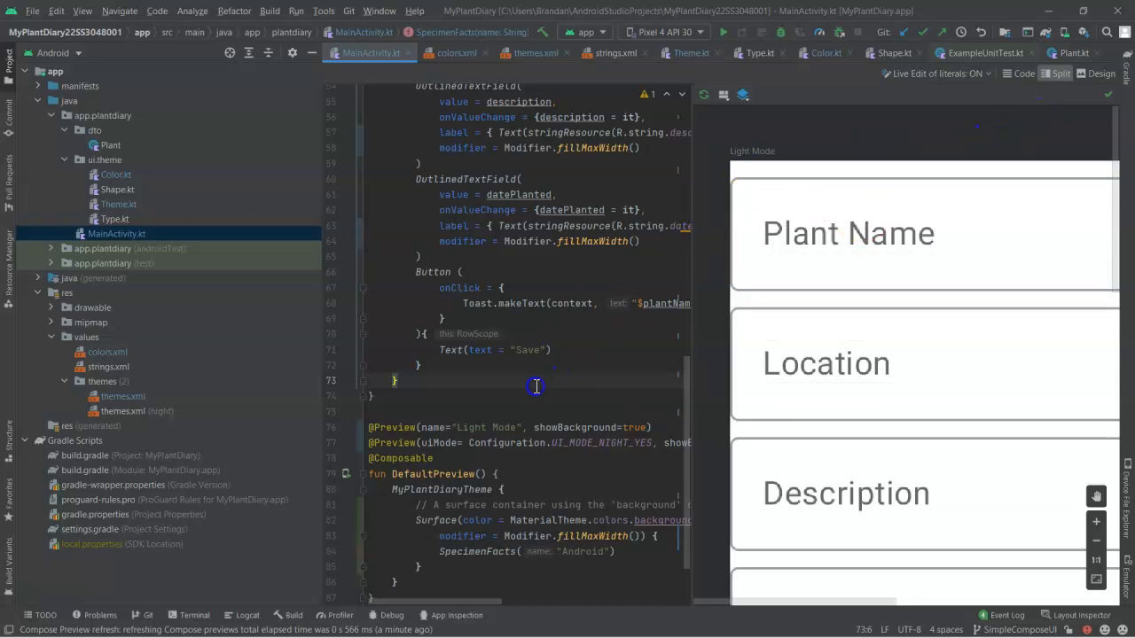
mouse_move(742, 149)
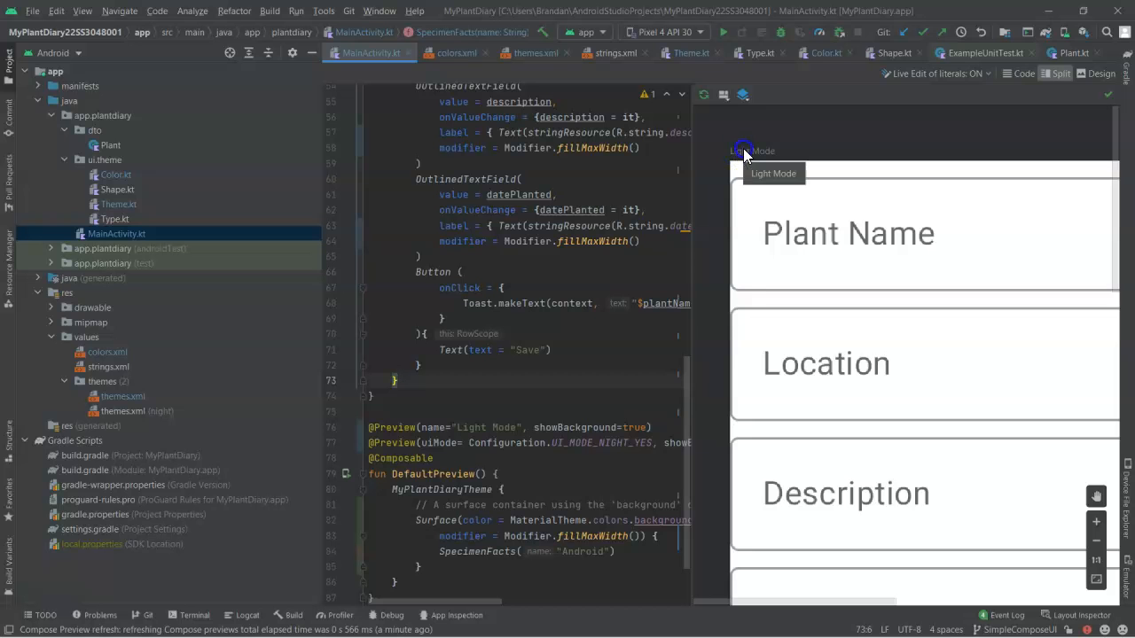
scroll(down, 3)
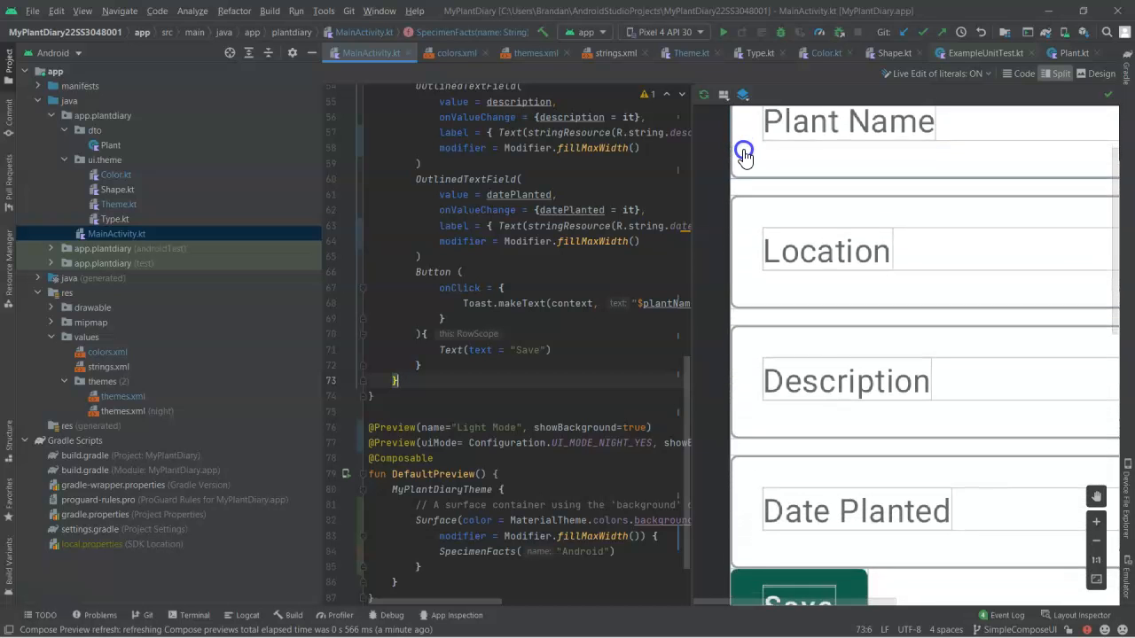
scroll(down, 3)
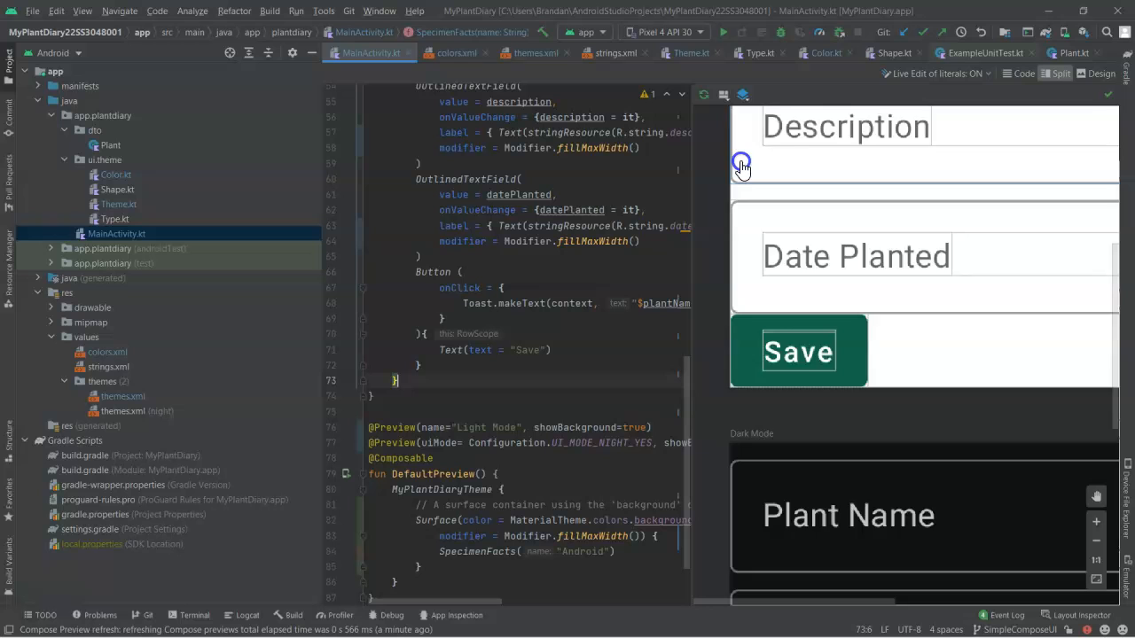
scroll(down, 3)
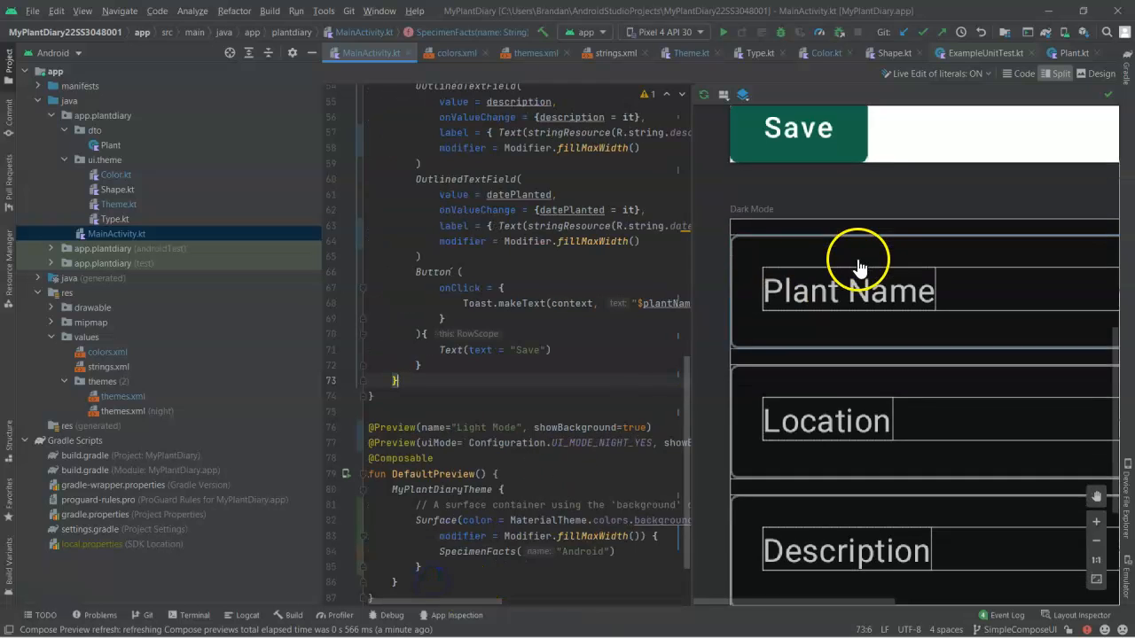
scroll(down, 3)
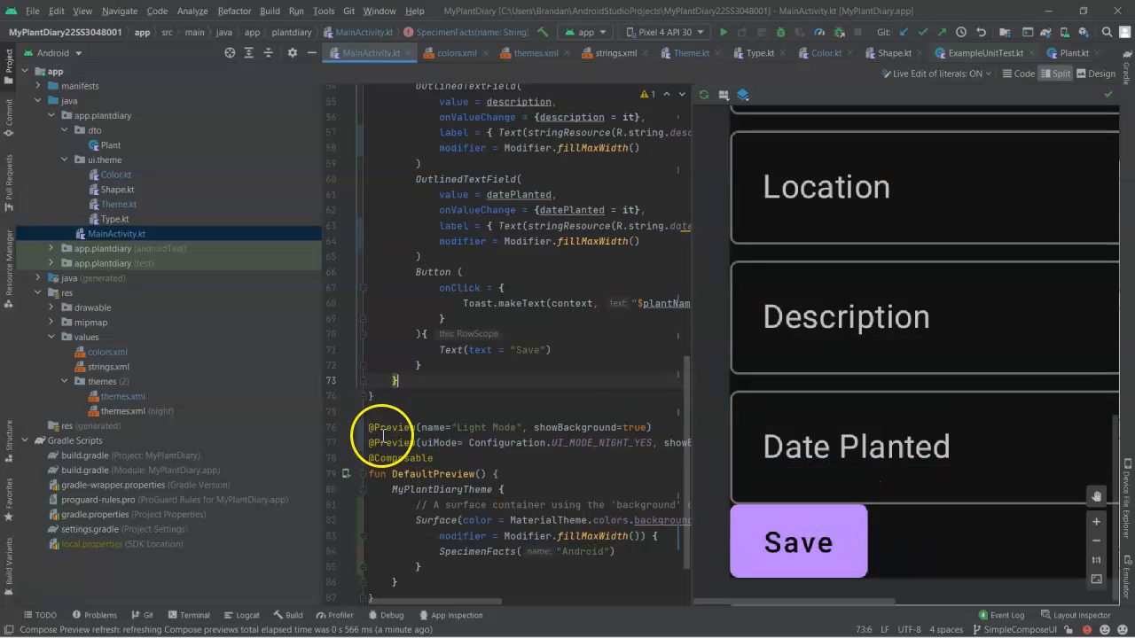
scroll(down, 3)
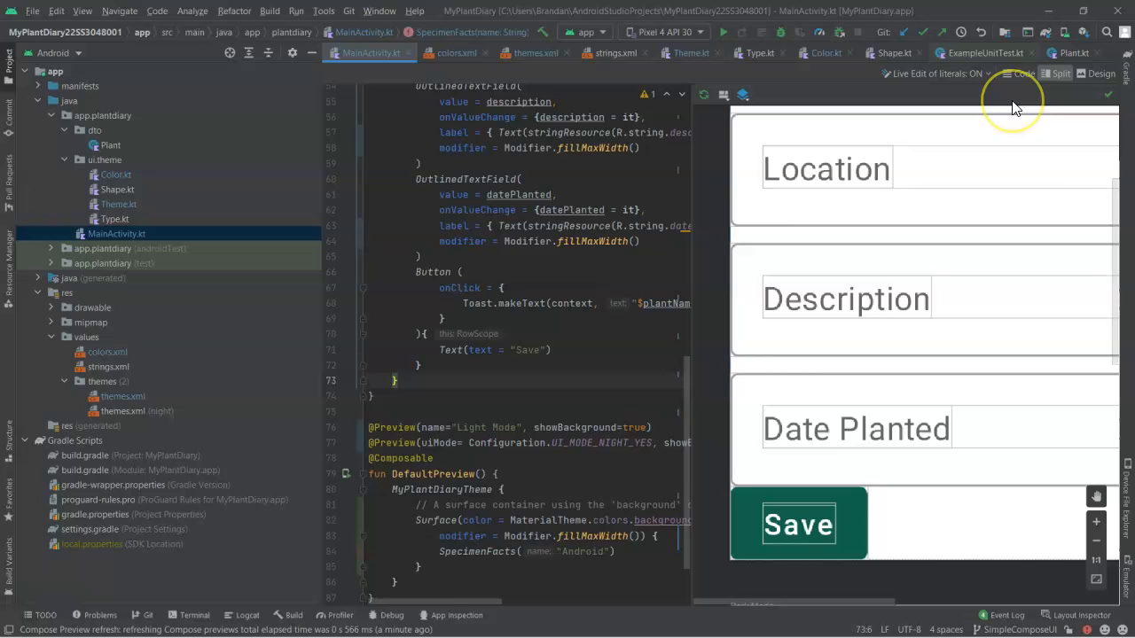
Step: Return the editor to code-only view, hiding the rendered previews
click(1018, 74)
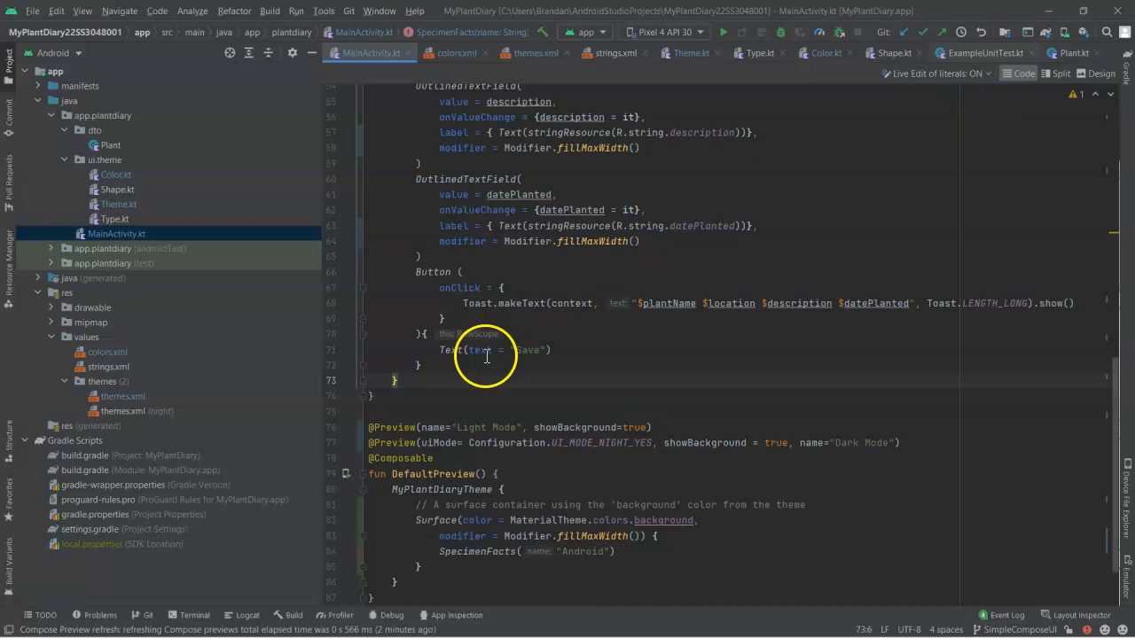
mouse_move(50, 592)
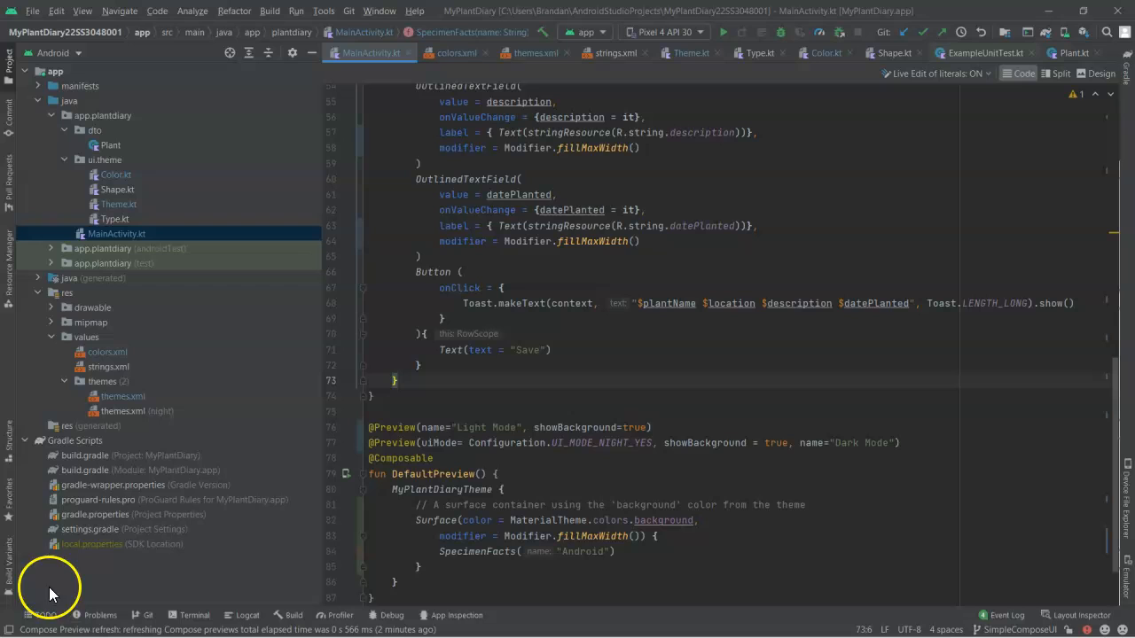